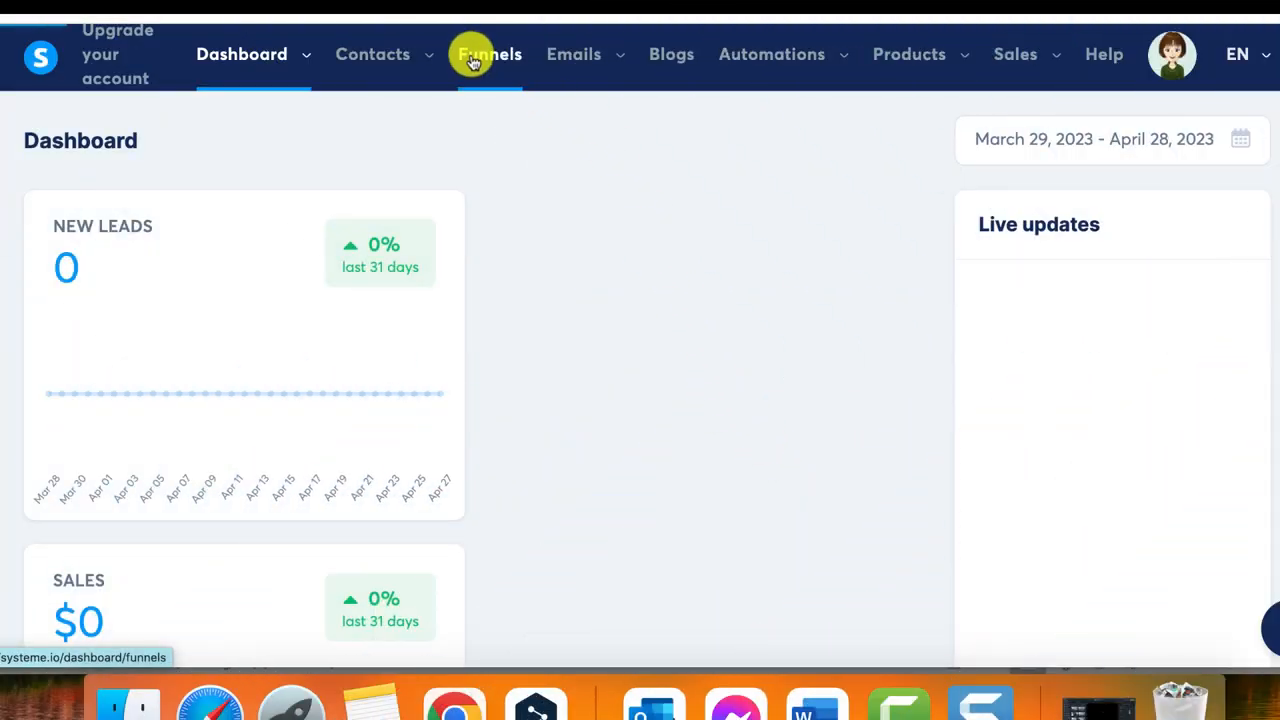
# - Open the Sample funnel from Funnels and select its squeeze page step
pyautogui.click(489, 54)
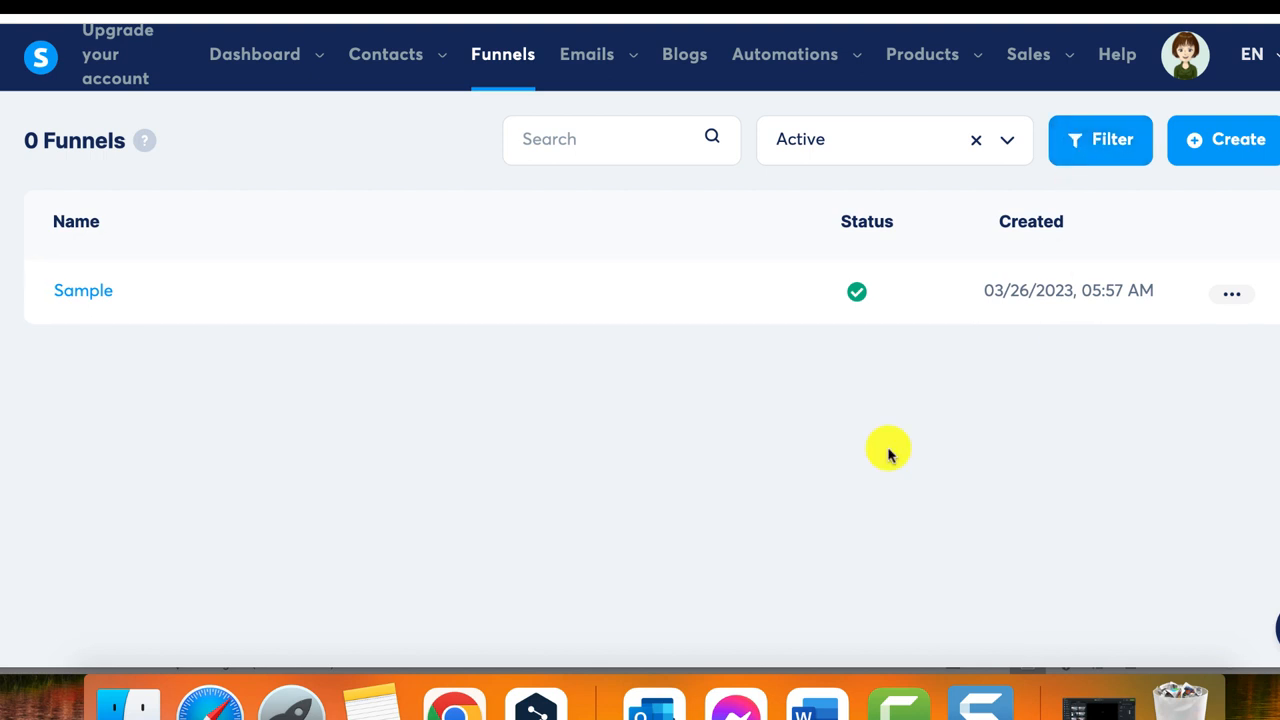
pyautogui.moveTo(797, 423)
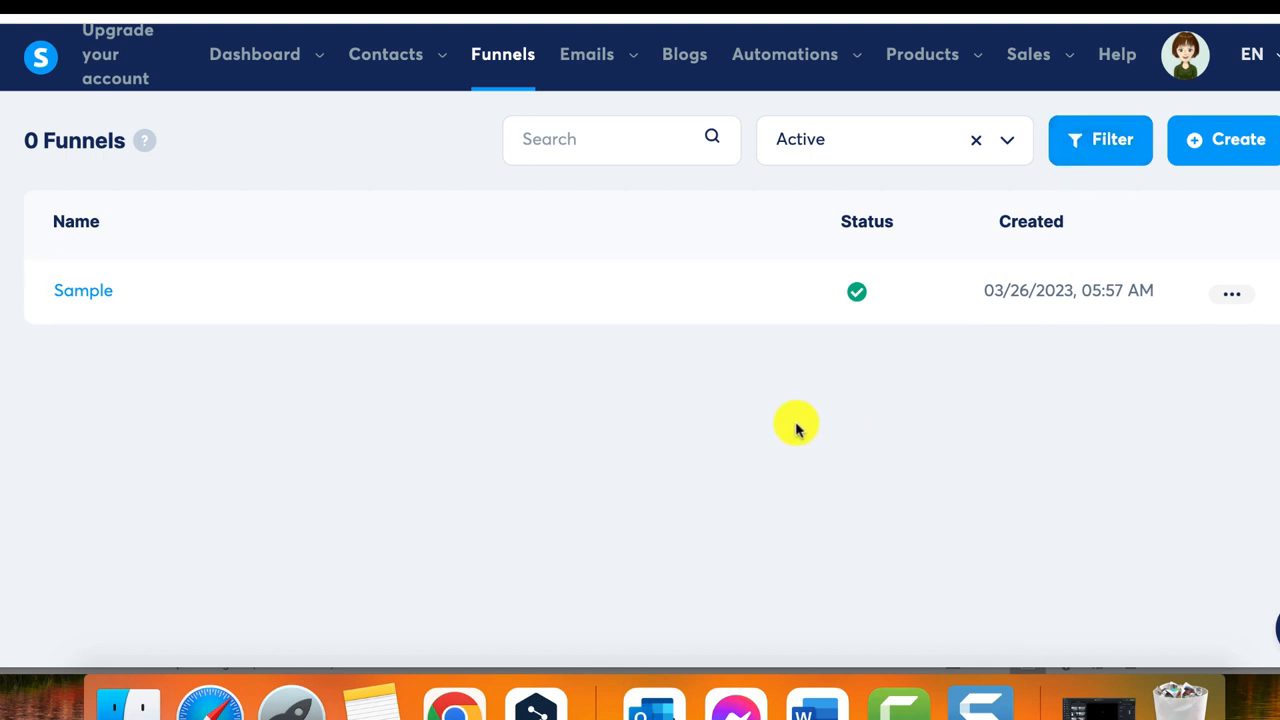
pyautogui.moveTo(502, 55)
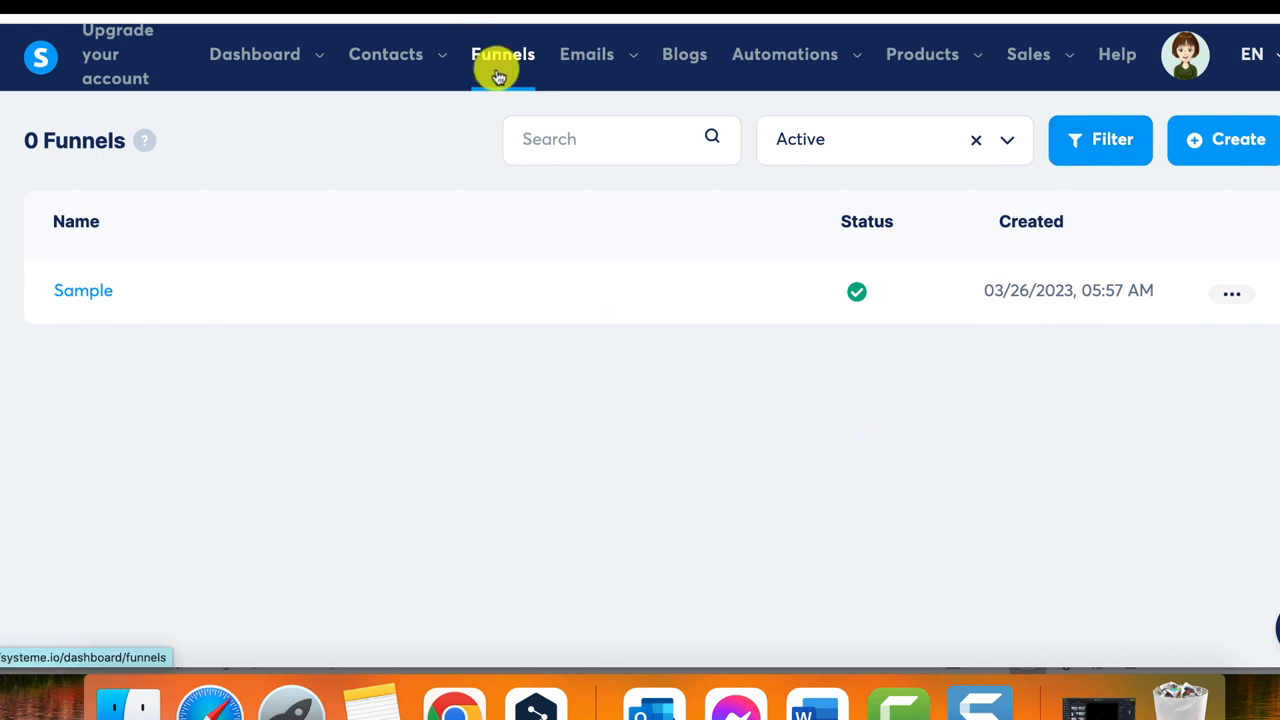
pyautogui.moveTo(83, 290)
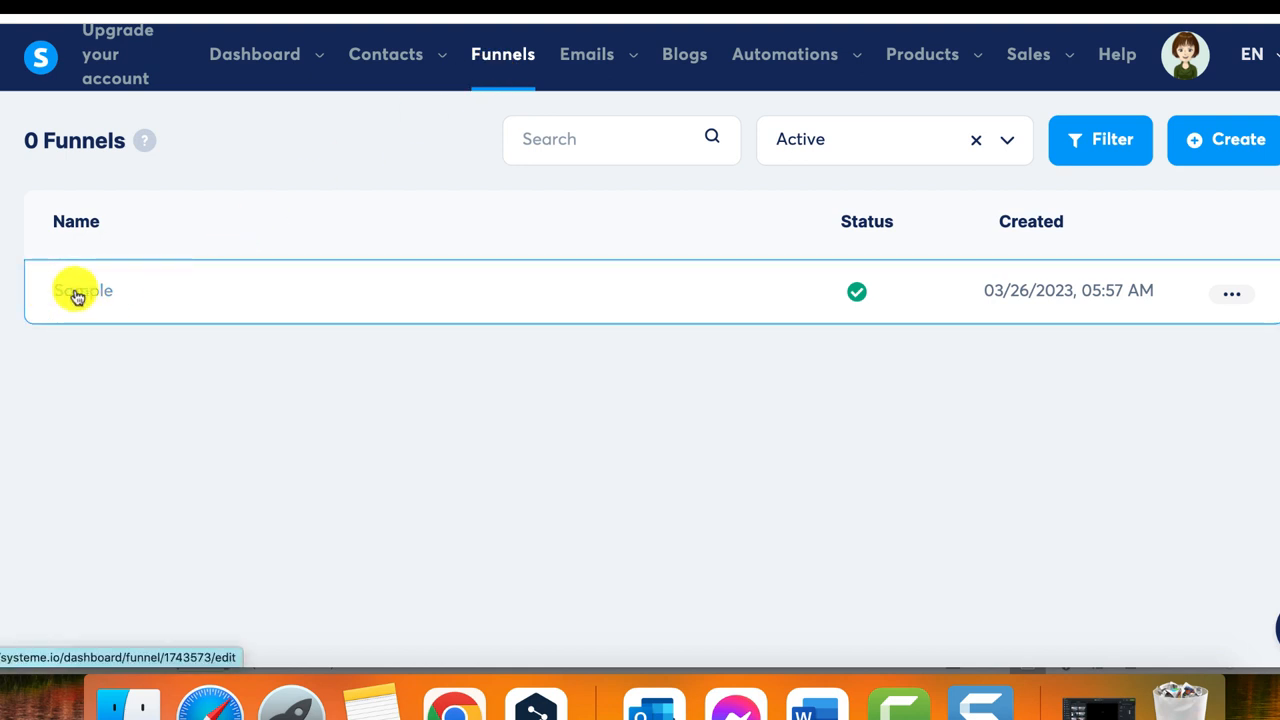
pyautogui.click(80, 290)
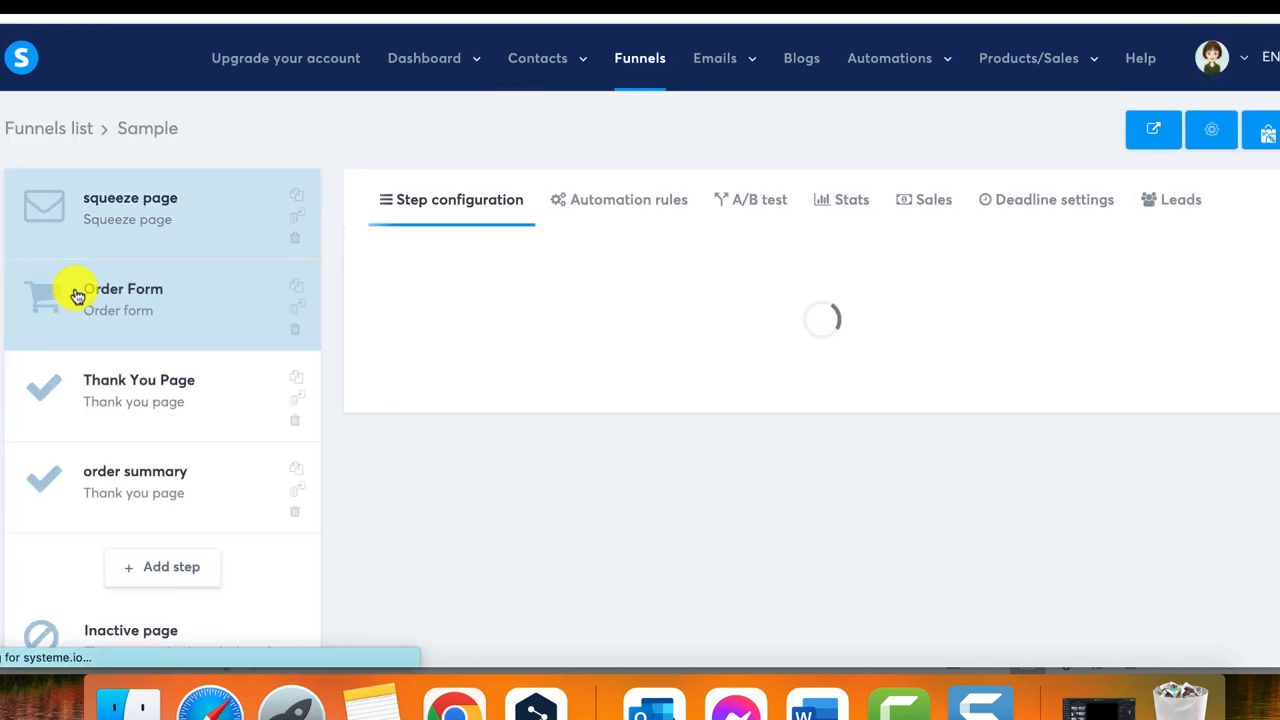
pyautogui.click(130, 207)
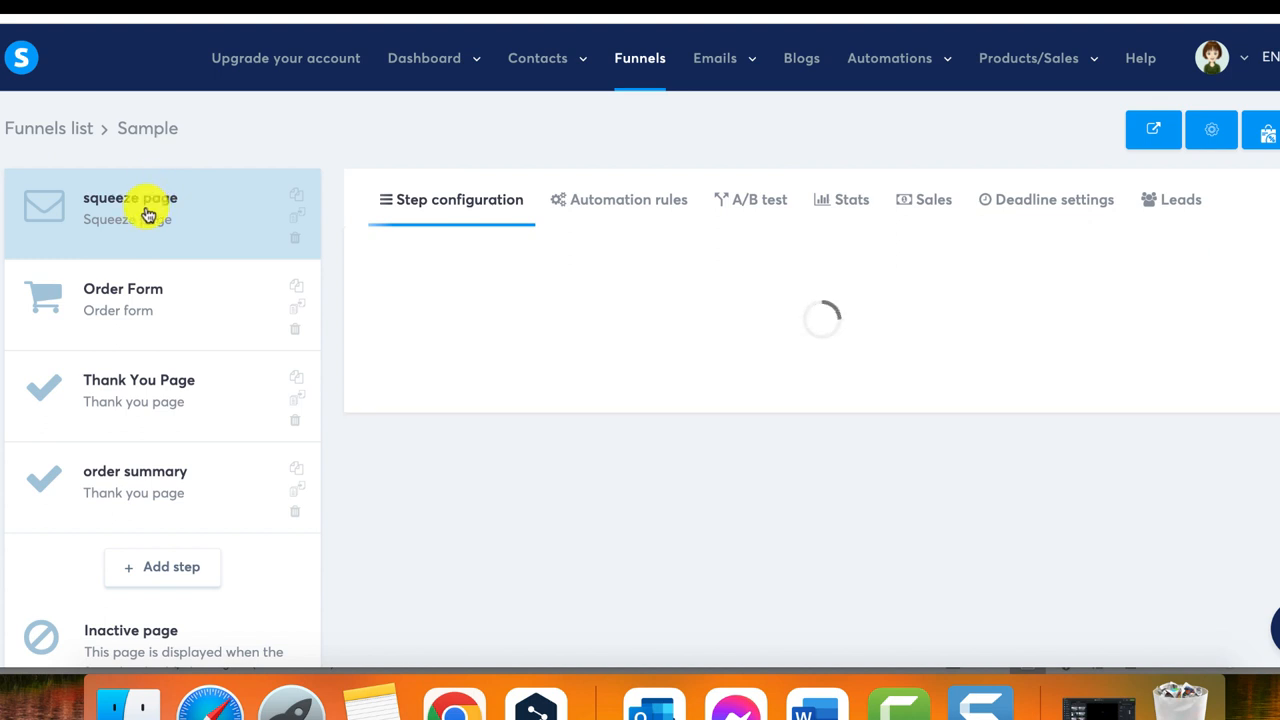
# - Change the squeeze page URL path to 'testurl'
pyautogui.click(130, 208)
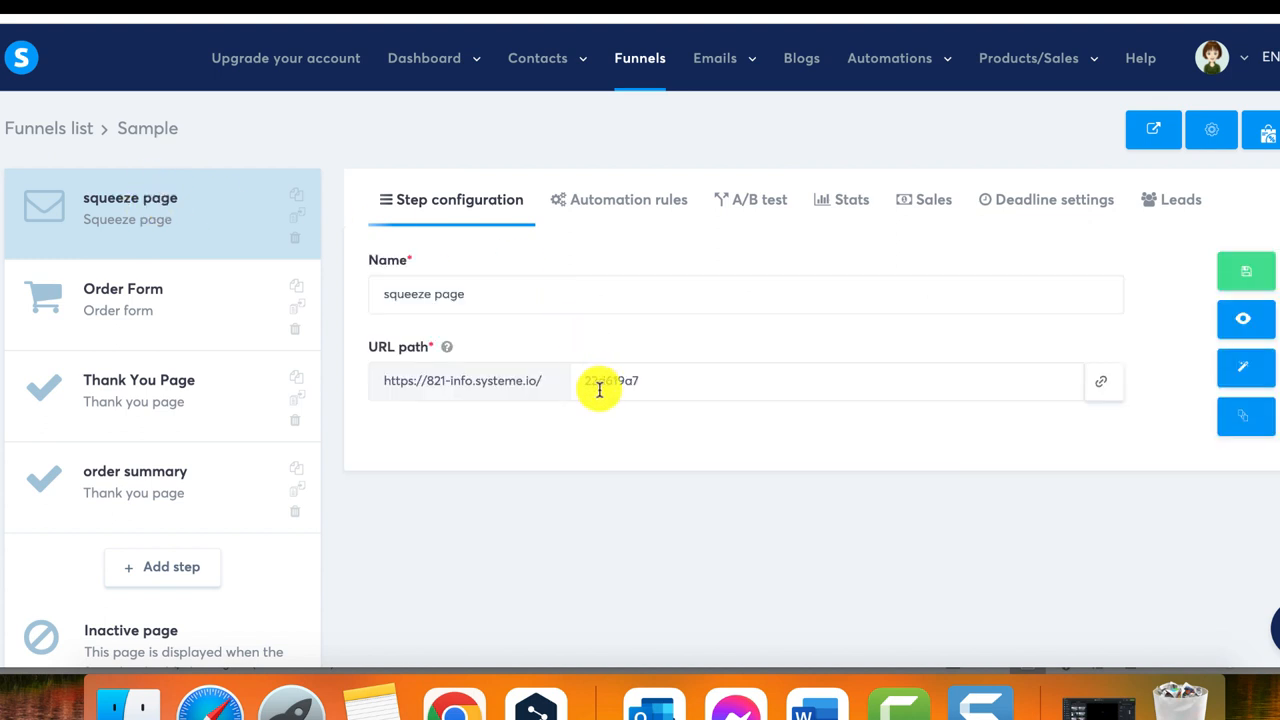
pyautogui.moveTo(693, 365)
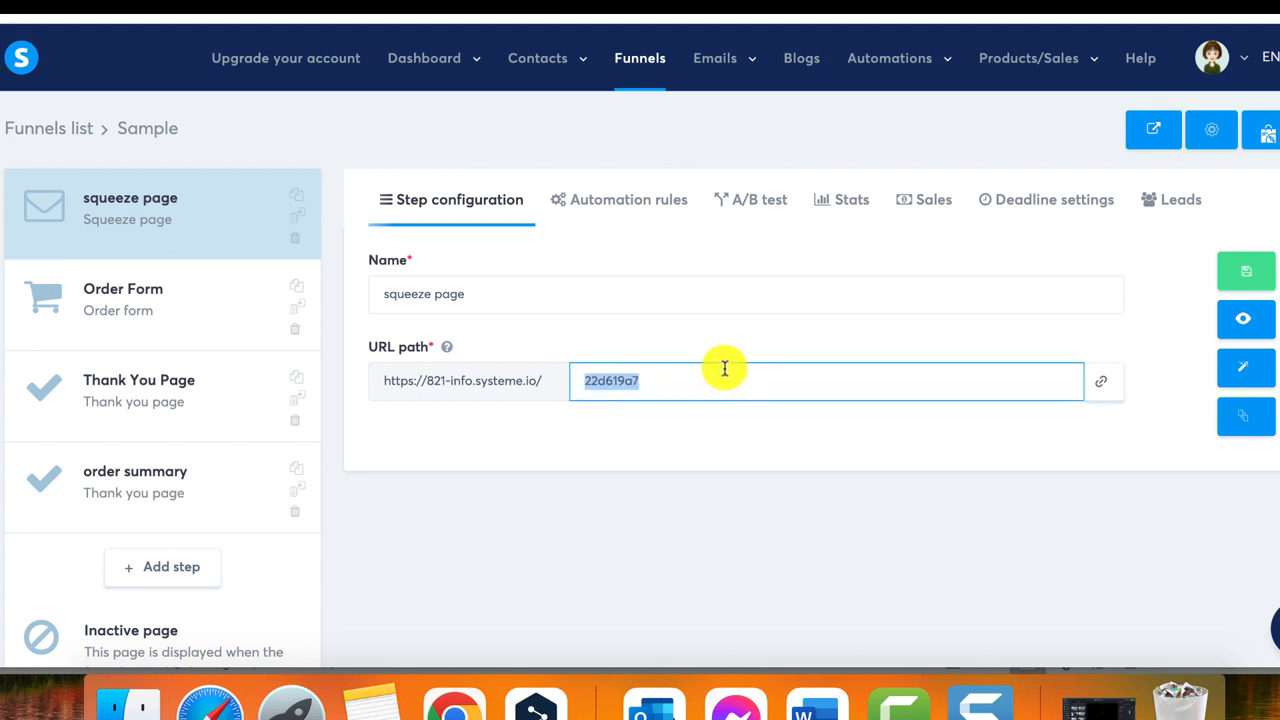
pyautogui.write('test')
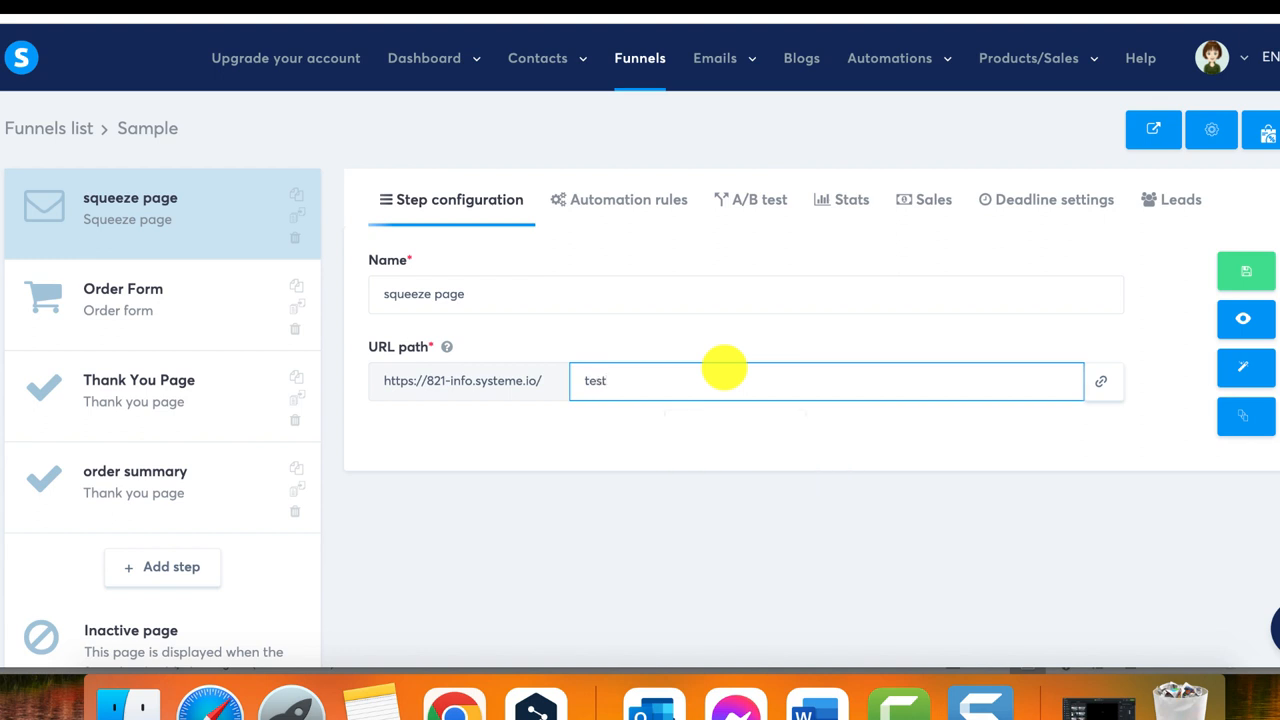
pyautogui.write('url')
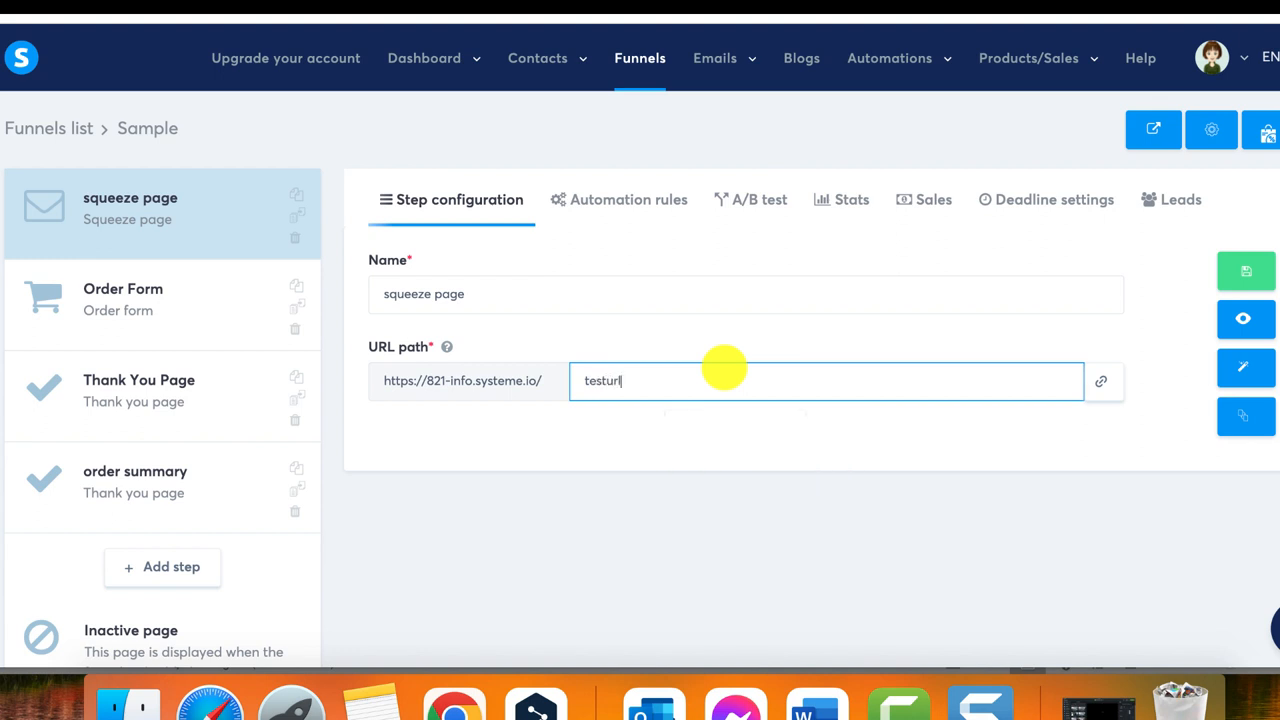